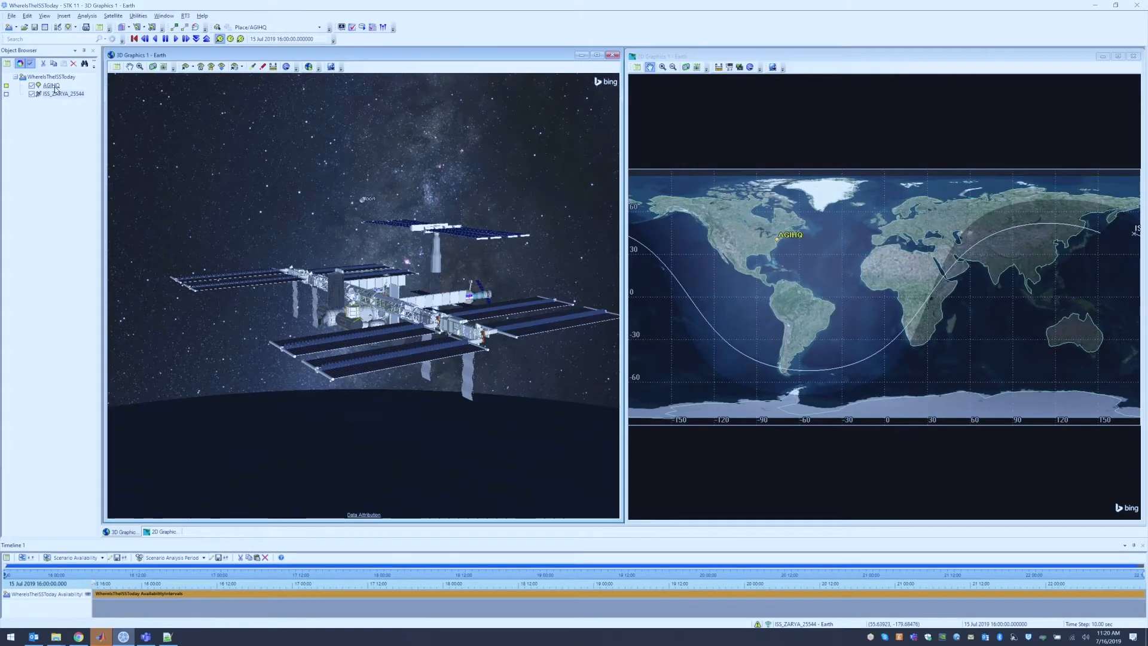
Open the context menu for the AGIHQ ground site in the Object Browser
{"action": "right_click", "coordinate": [42, 85]}
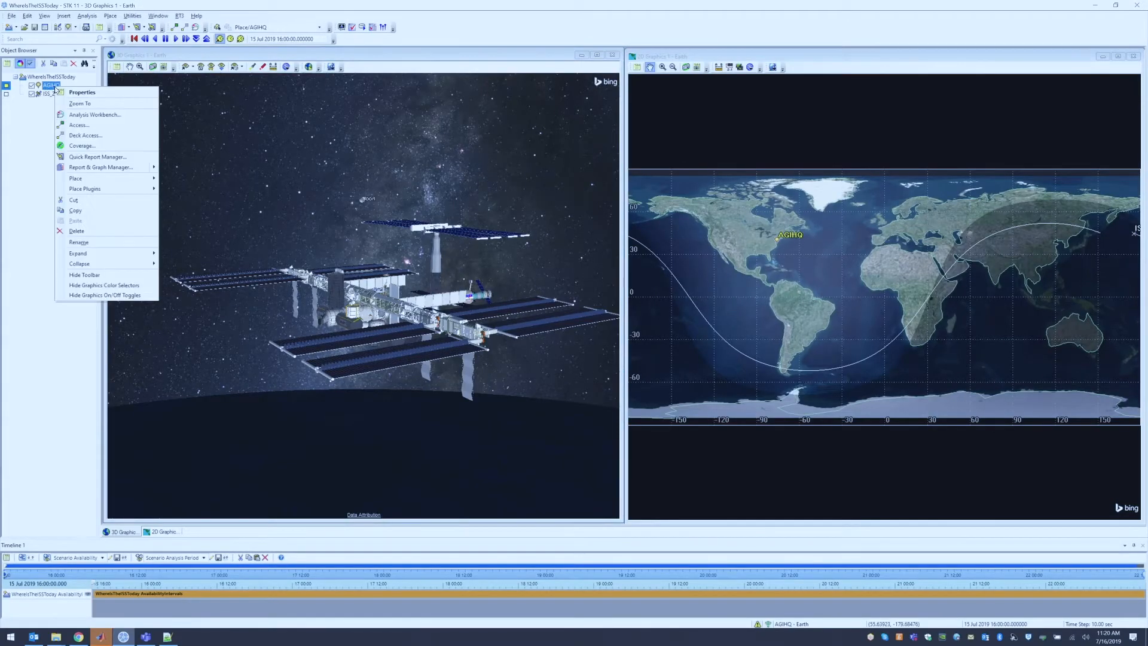
{"action": "mouse_move", "coordinate": [79, 125]}
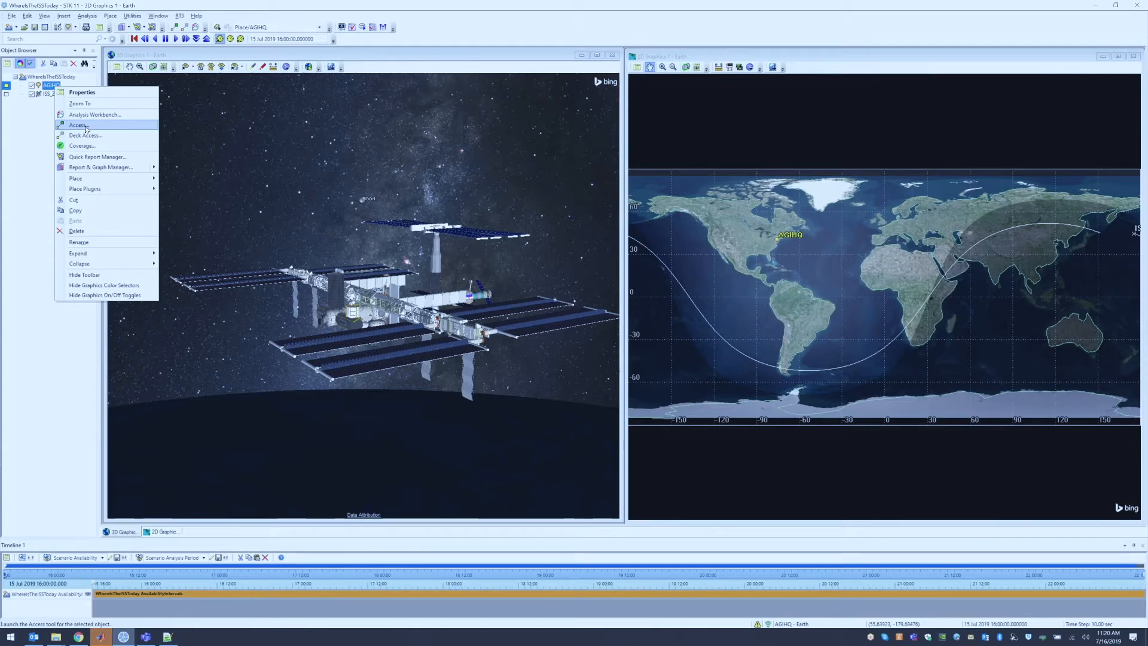
Compute access from AGIHQ to ISS_ZARYA_25544 and request the Access report
{"action": "left_click", "coordinate": [78, 125]}
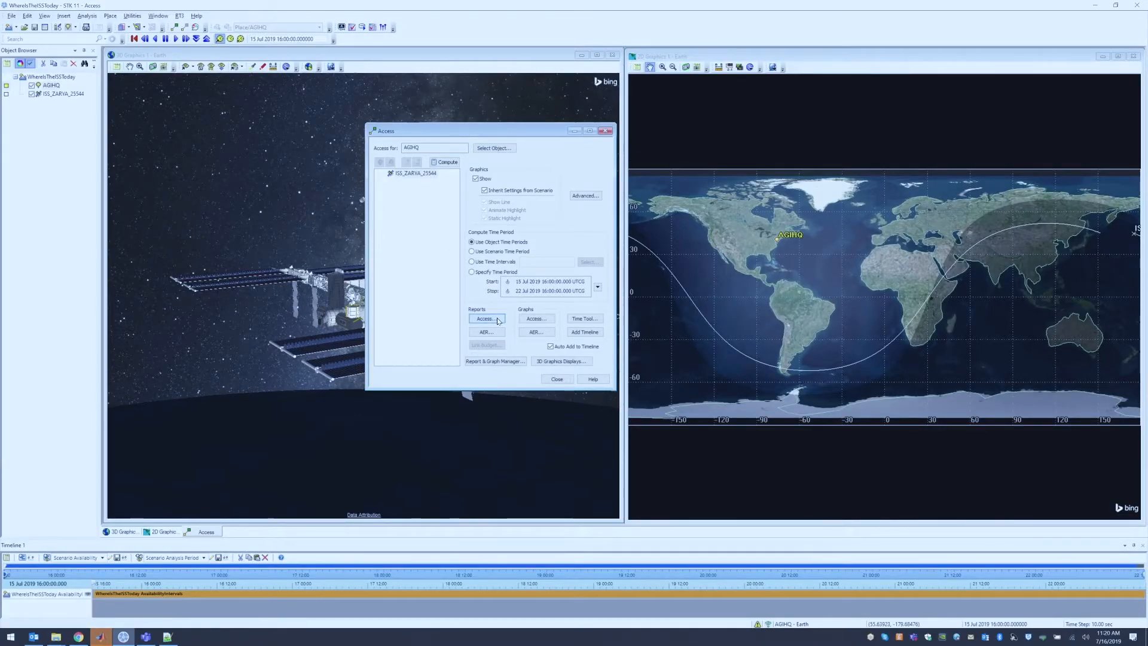
{"action": "left_click", "coordinate": [486, 318]}
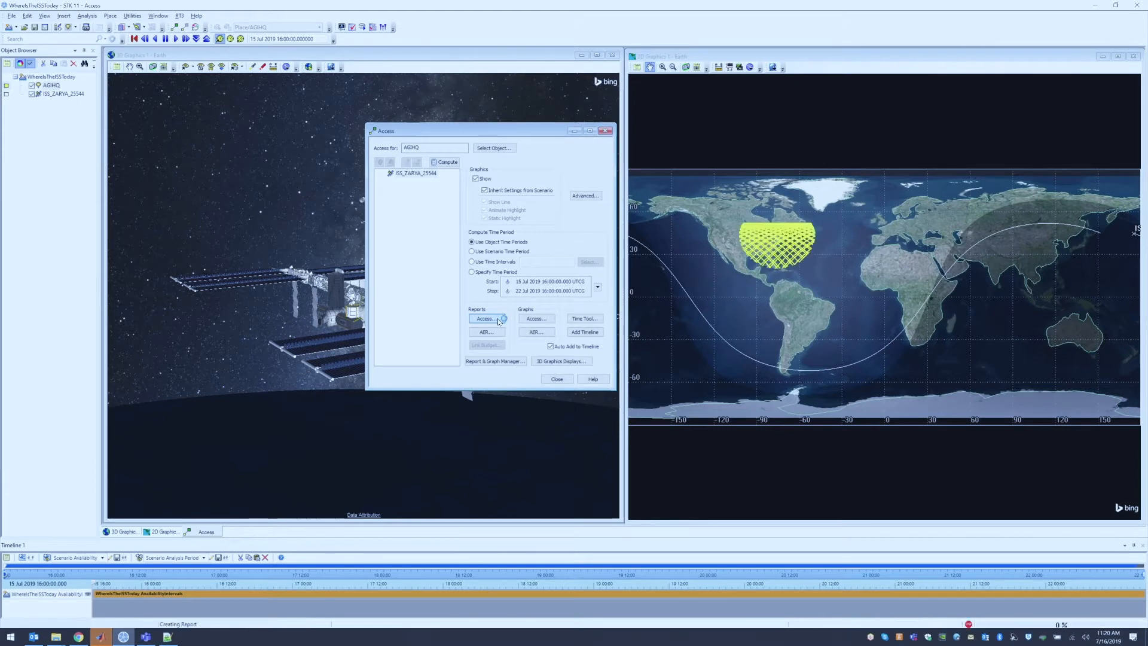
Bring up the access summary report with pass start, stop and duration times
{"action": "left_click", "coordinate": [486, 318]}
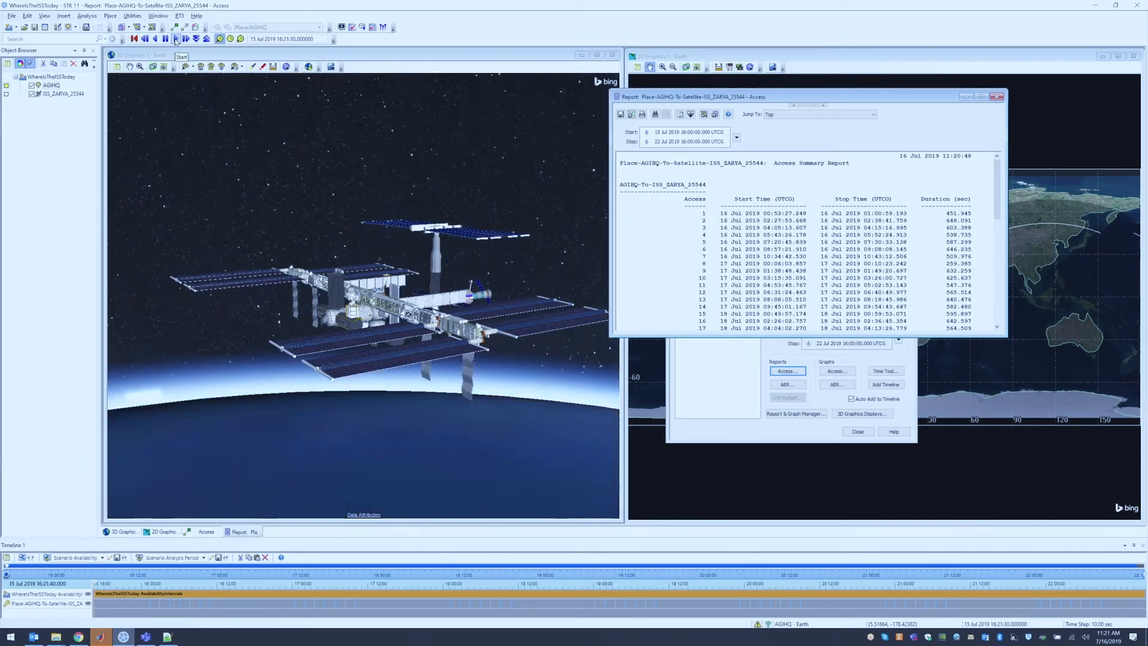
{"action": "left_click", "coordinate": [176, 38]}
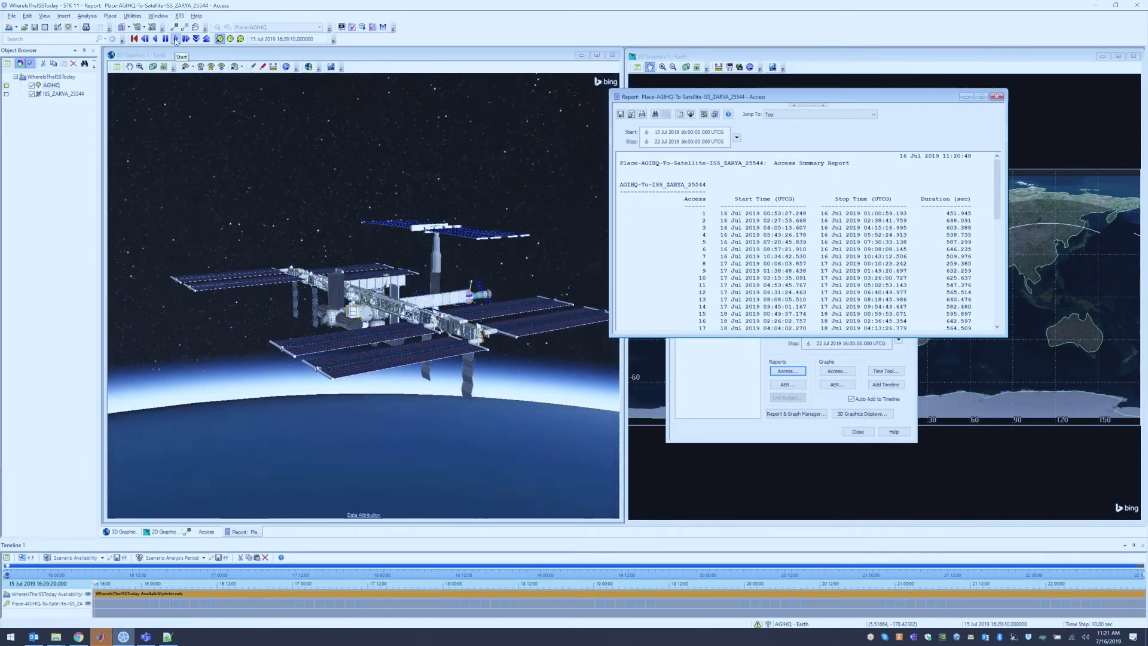
Widen the report to show all columns and passes through 21 July
{"action": "left_click", "coordinate": [176, 39]}
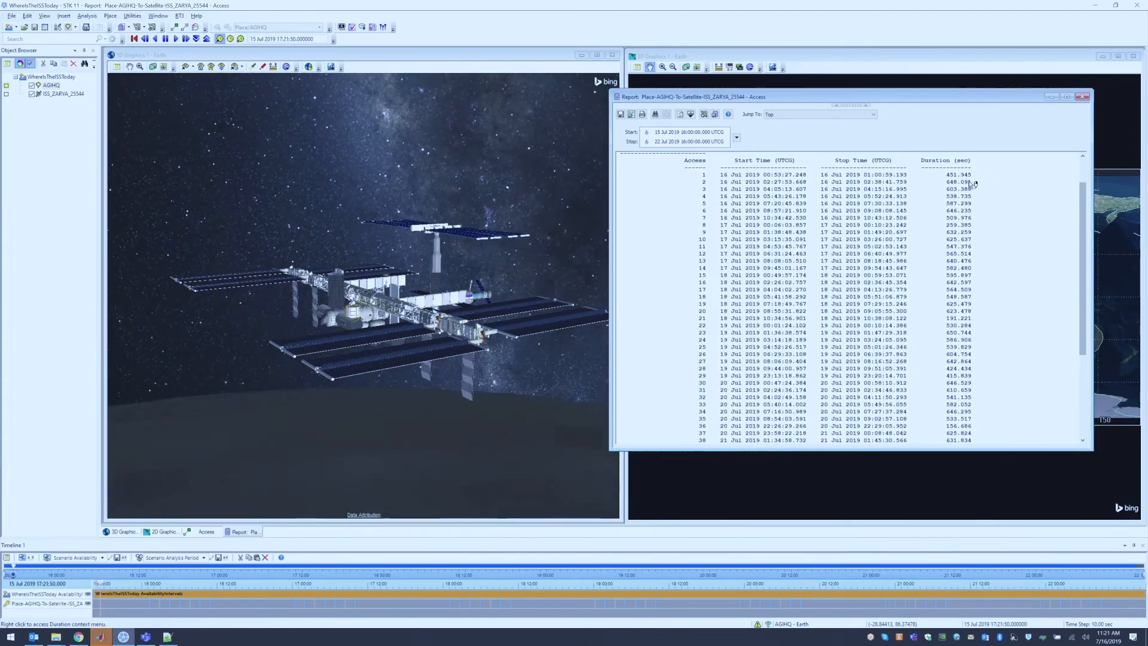
{"action": "left_click", "coordinate": [178, 38]}
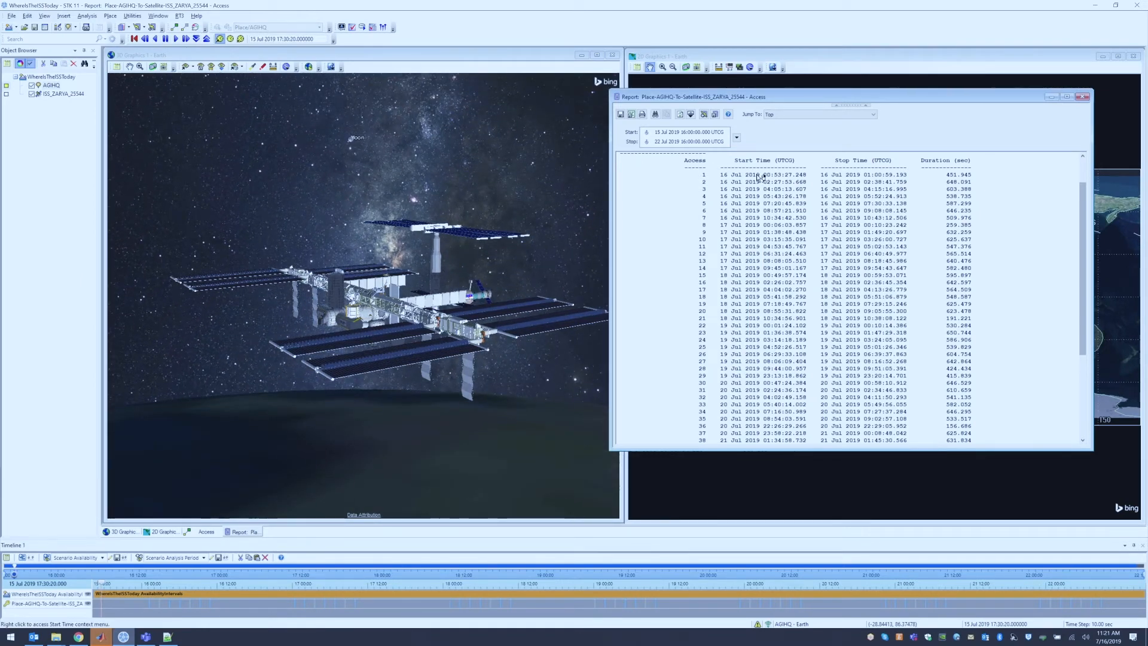
Set the animation time to the first access start, 16 July 00:53
{"action": "right_click", "coordinate": [754, 173]}
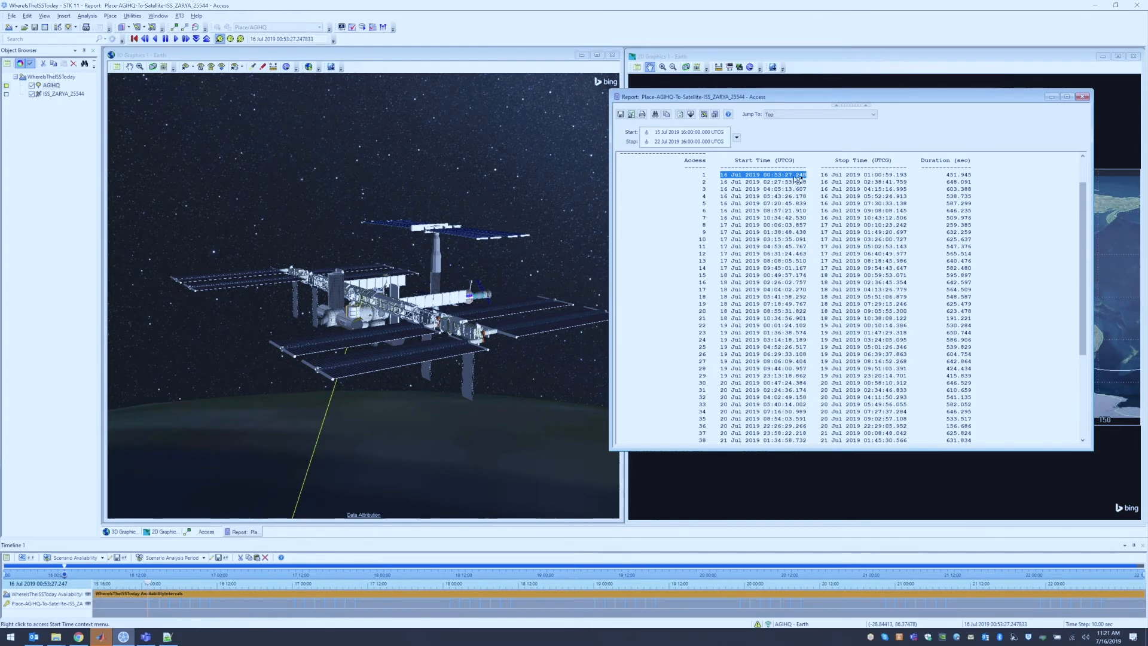
{"action": "mouse_move", "coordinate": [314, 40]}
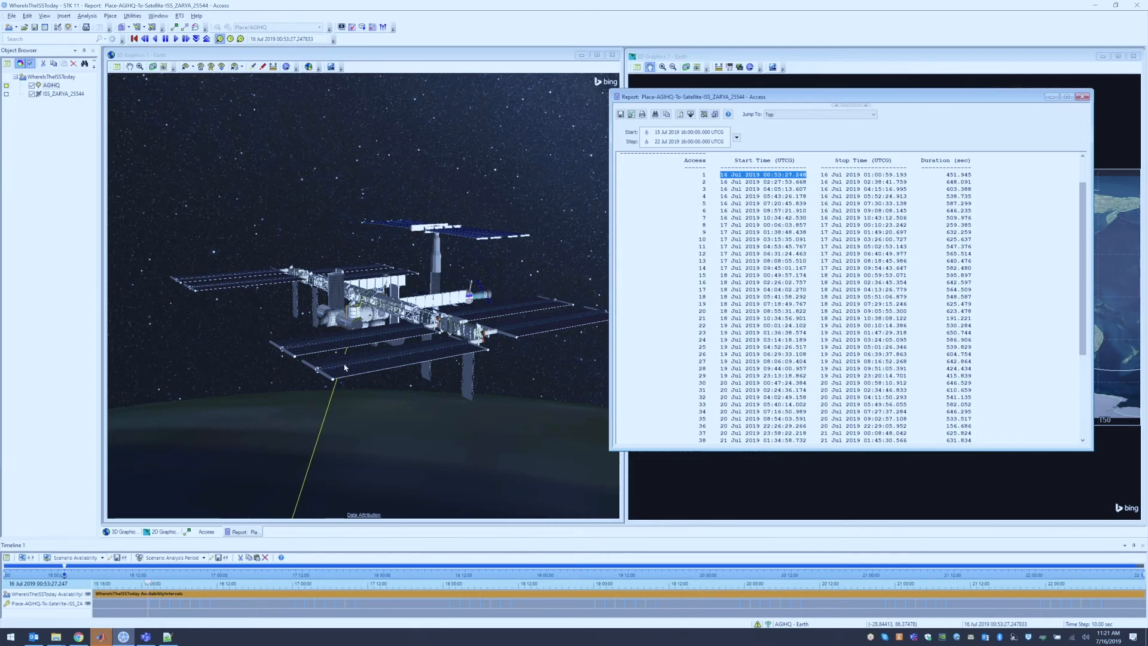
{"action": "mouse_move", "coordinate": [392, 348]}
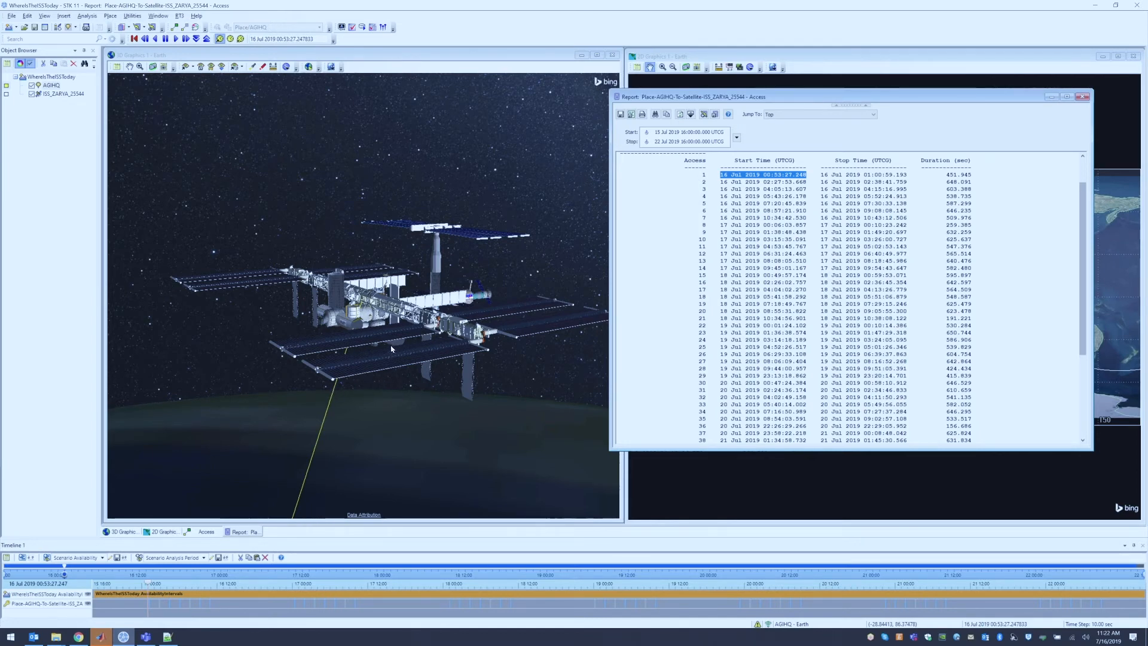